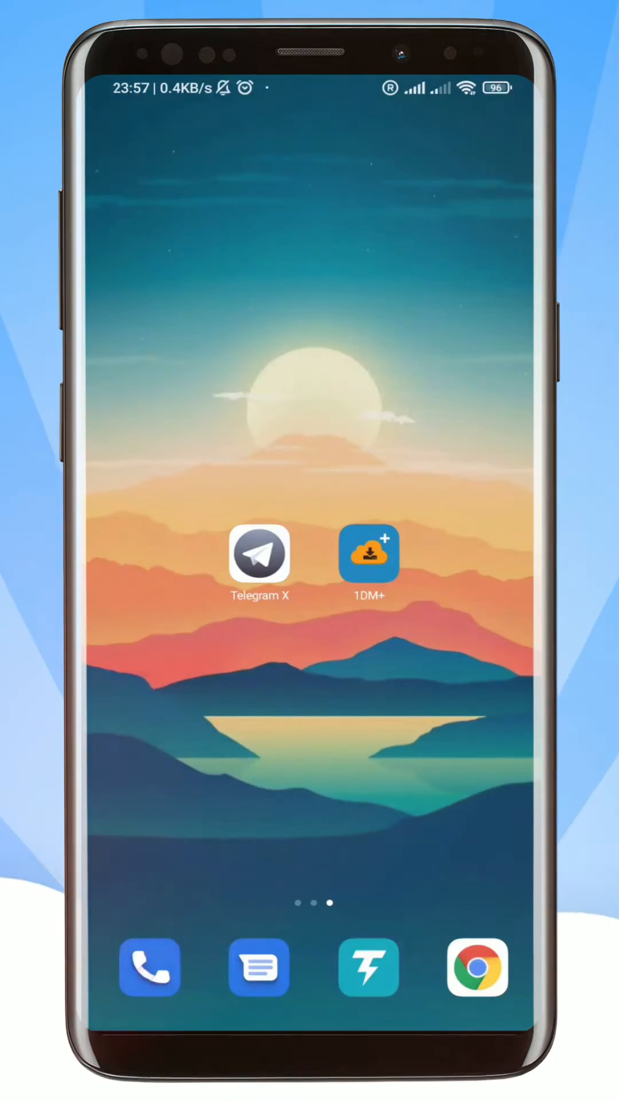
# Launch Telegram X from the Android home screen.
pyautogui.click(258, 555)
pyautogui.write('D')
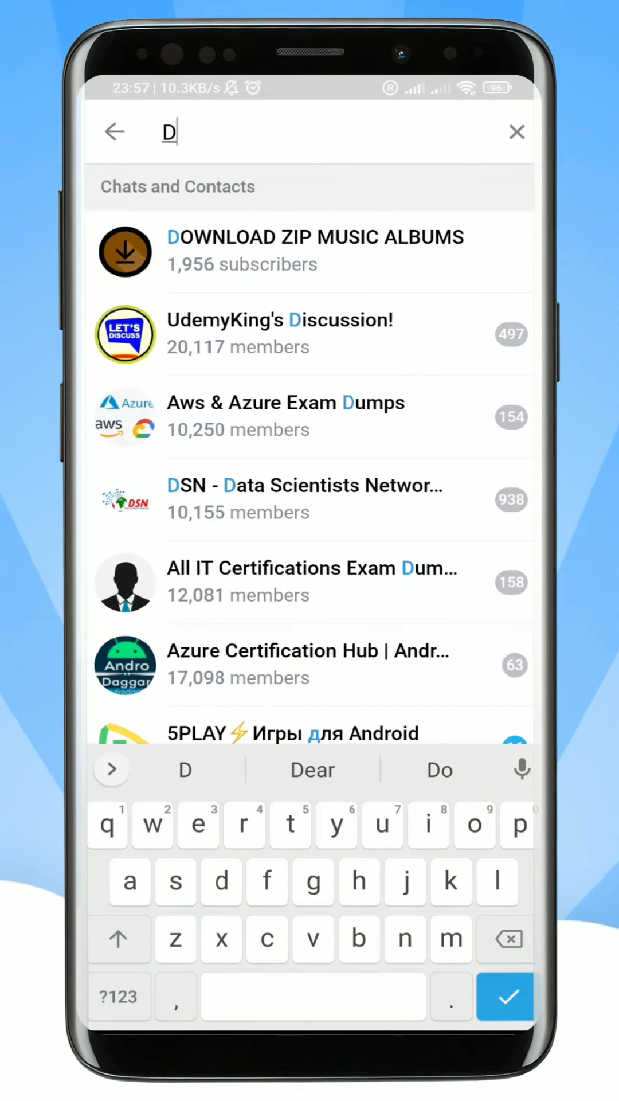
# Search 'irec' to find the movie channel and select the 799.09 MiB video.
pyautogui.write('irec')
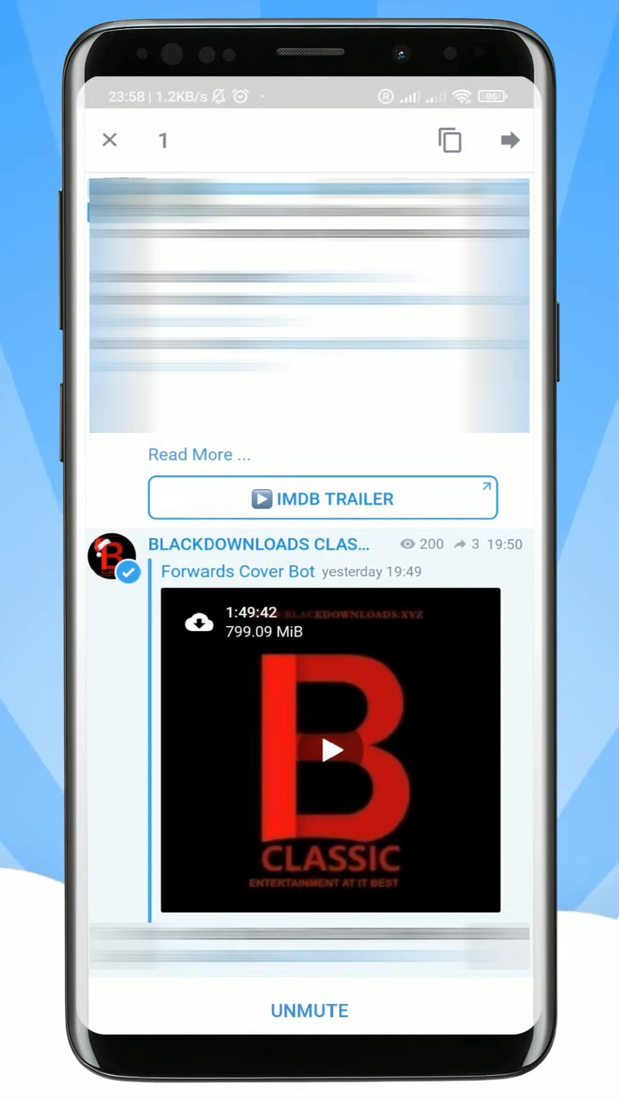
# Forward the selected movie to the Direct Link Generator bot.
pyautogui.click(510, 140)
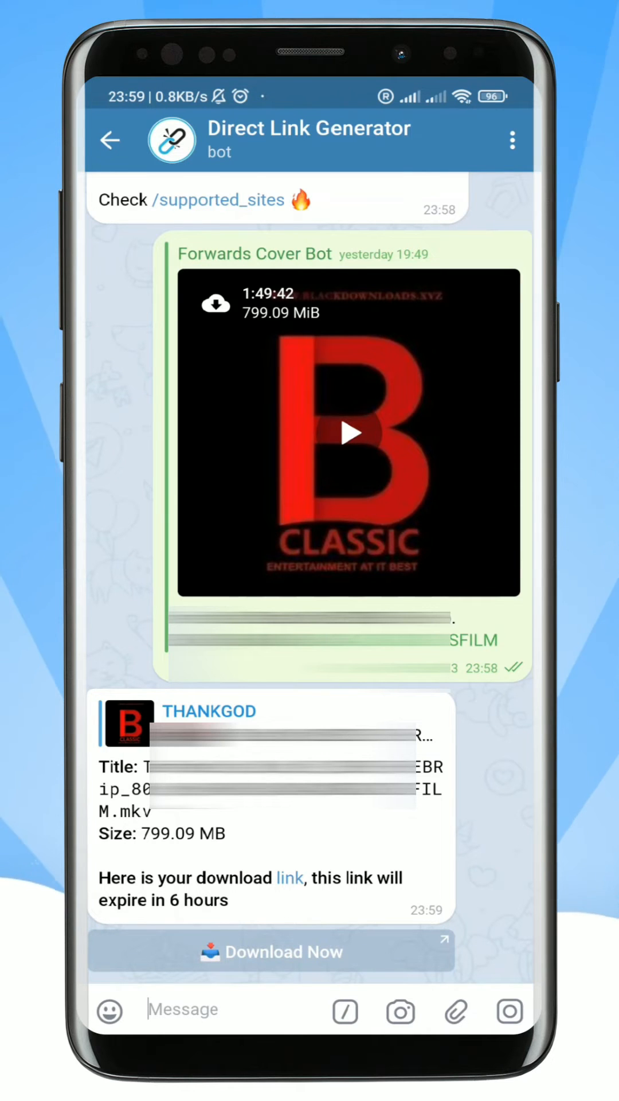
# Open the bot's Download Now link and view the 799.1 MB download in 1DM+.
pyautogui.click(289, 879)
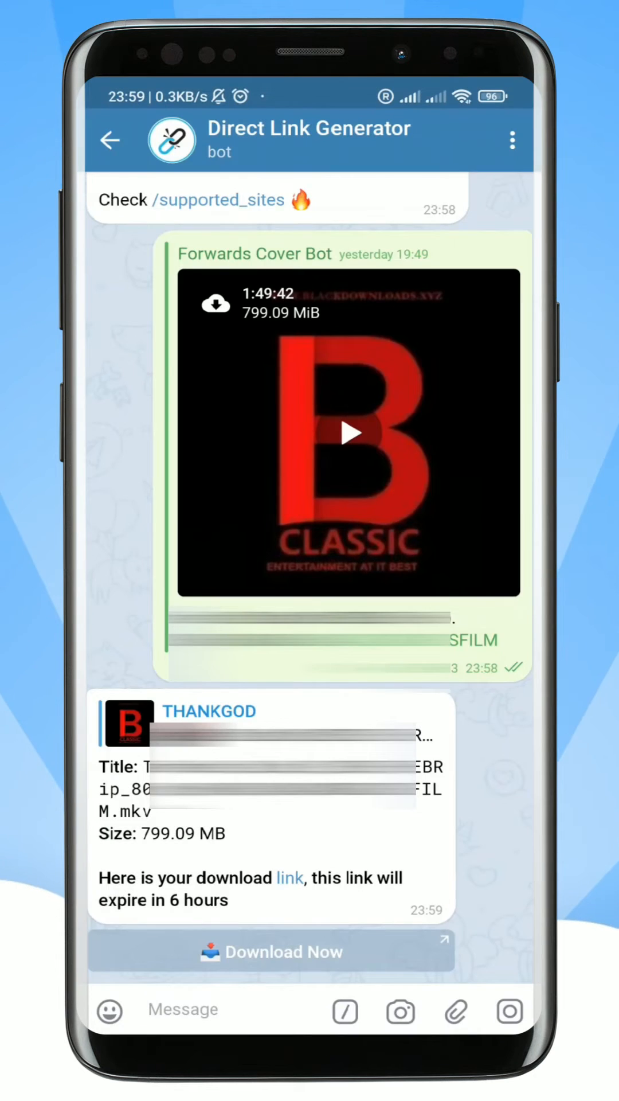
pyautogui.click(275, 951)
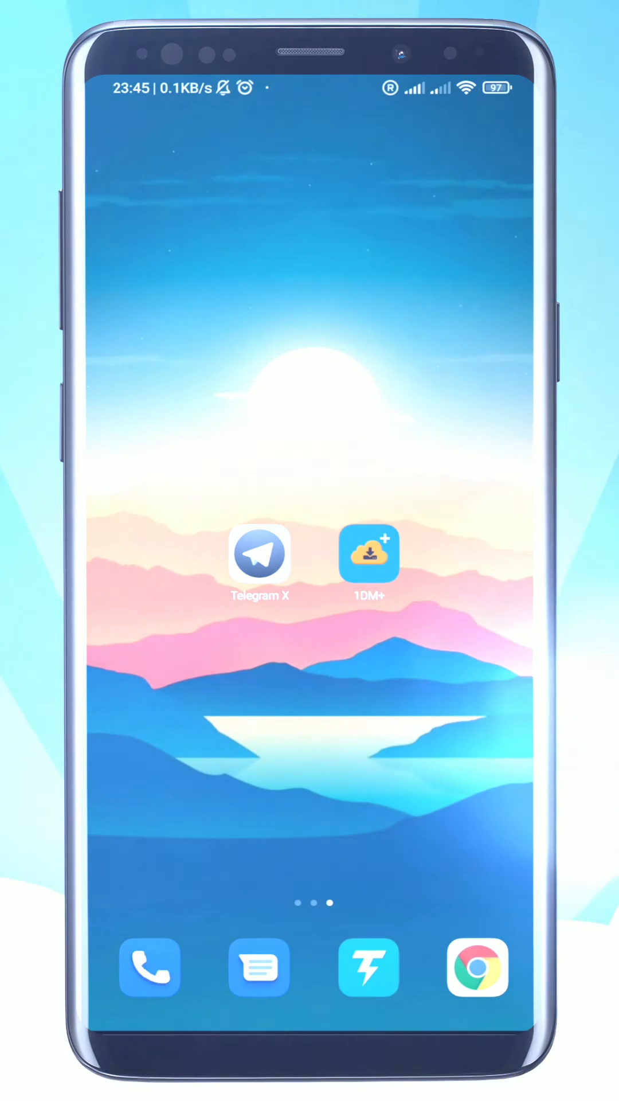
pyautogui.click(369, 554)
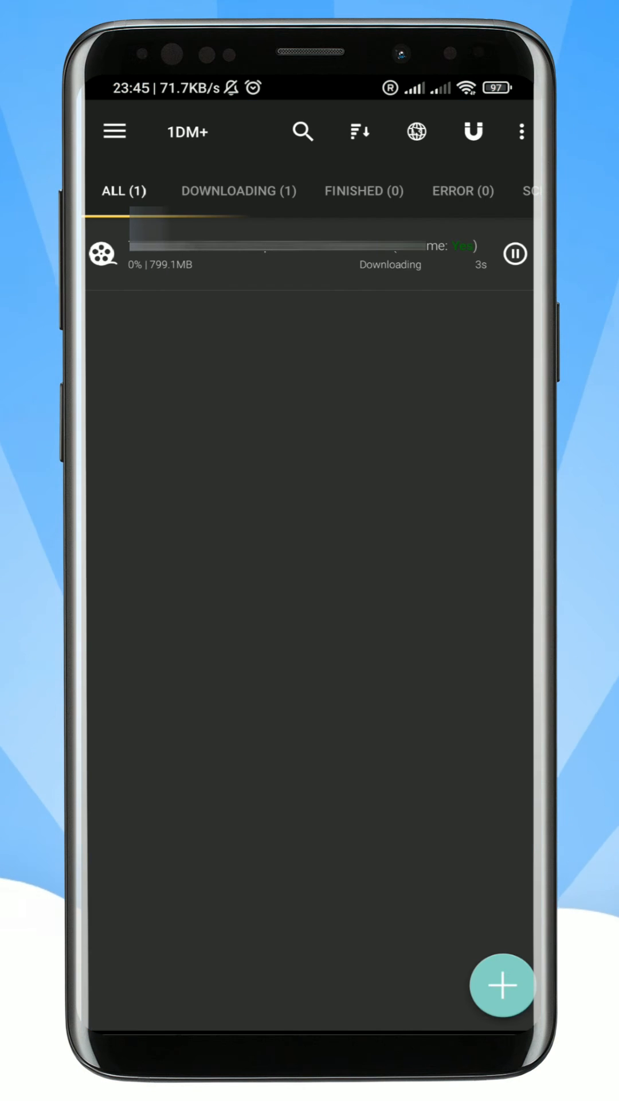